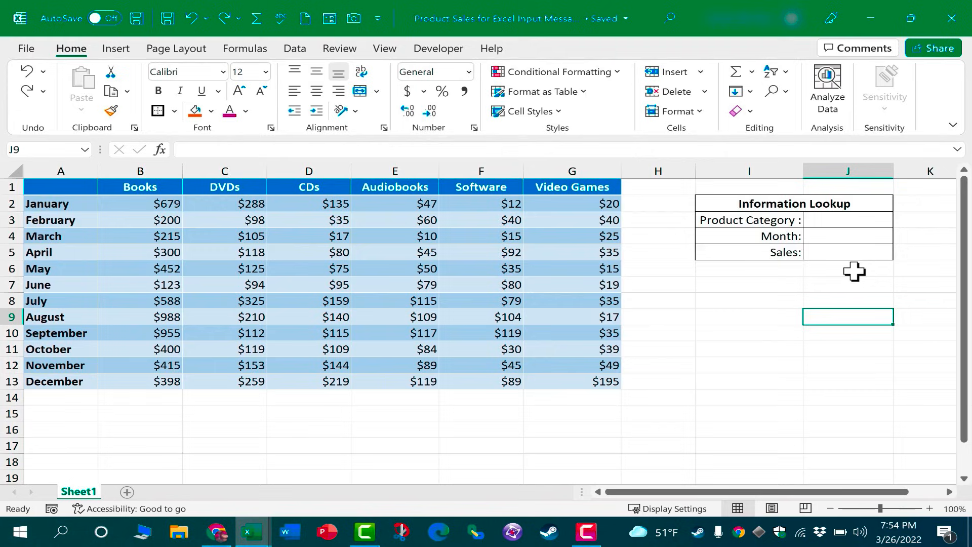
mouse_move(716, 341)
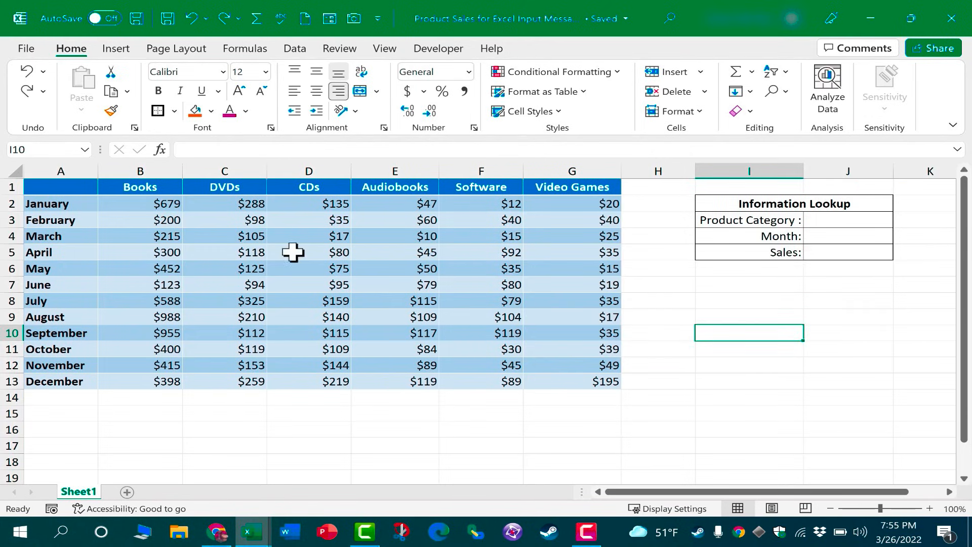
mouse_move(381, 259)
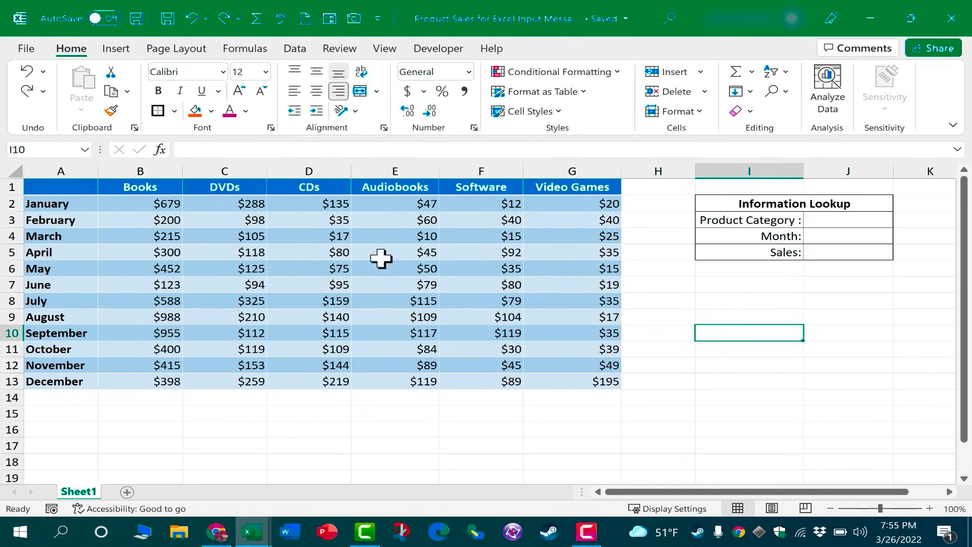
mouse_move(860, 211)
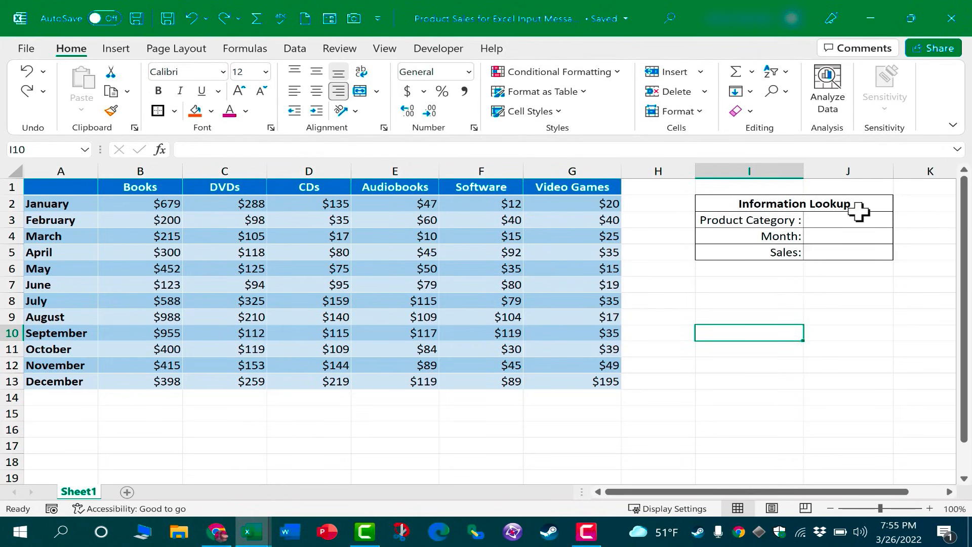
mouse_move(841, 236)
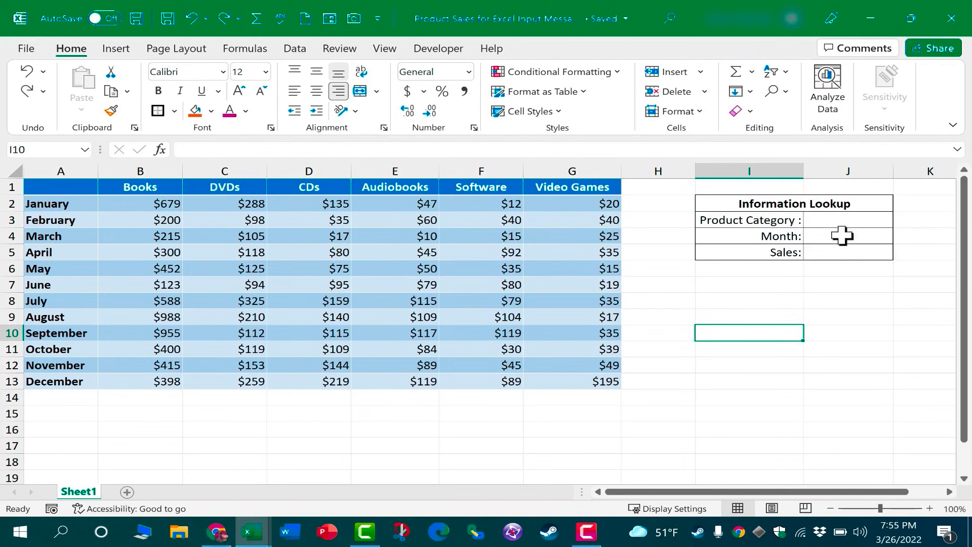
Test the lookup with category 'books' and month 'July', returning sales of $588.00.
left_click(848, 219)
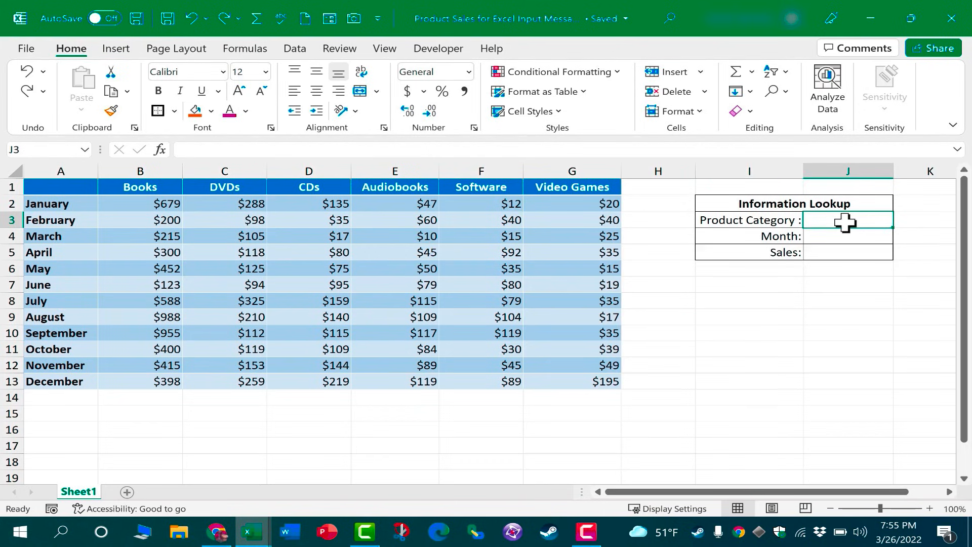
type("books")
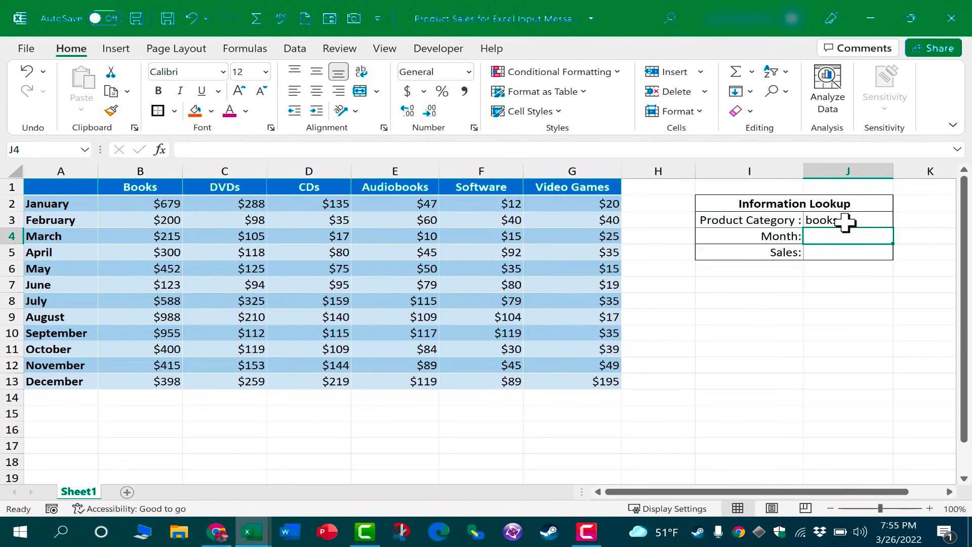
type("July")
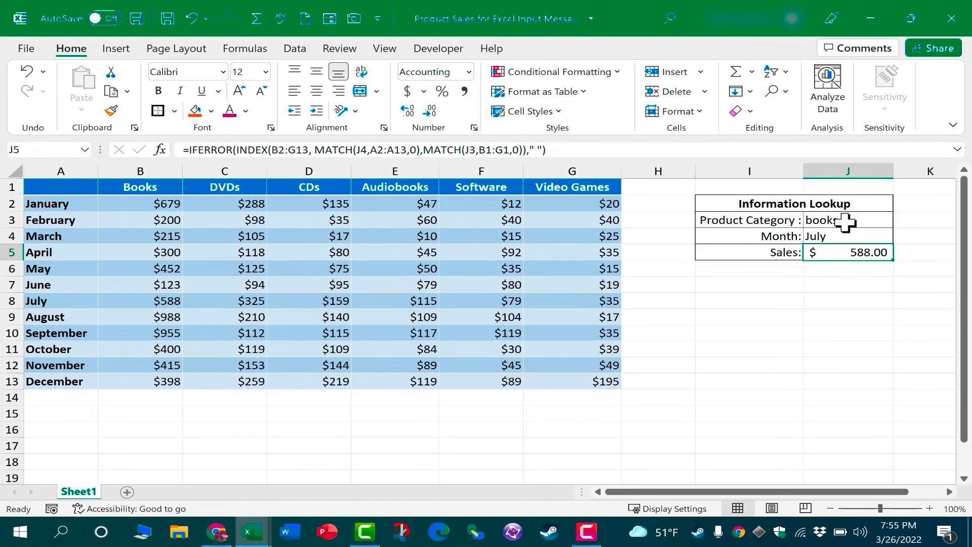
mouse_move(819, 239)
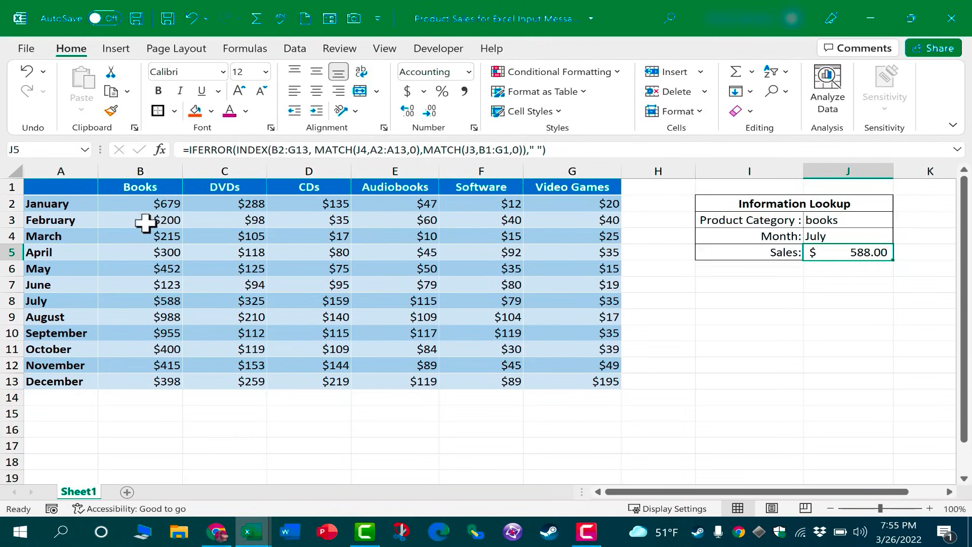
left_click(151, 301)
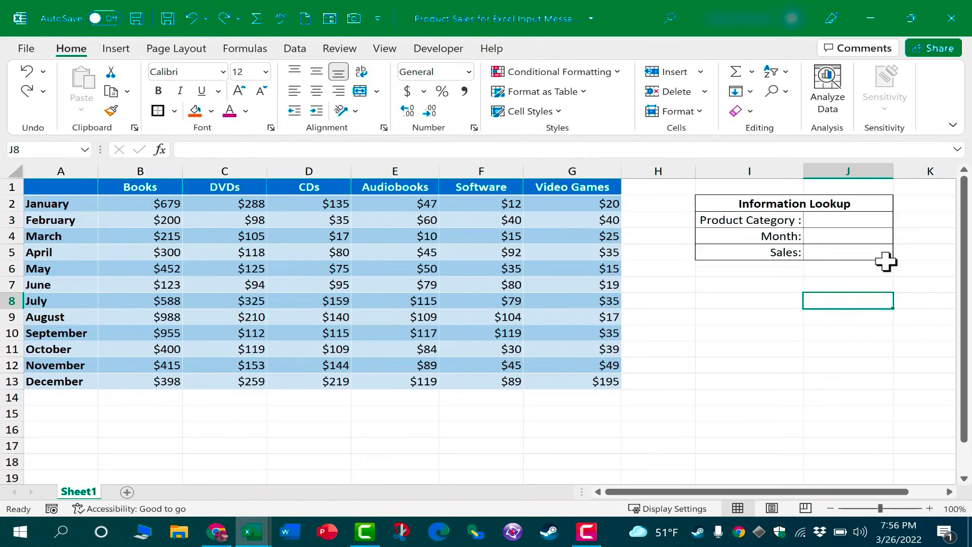
mouse_move(769, 198)
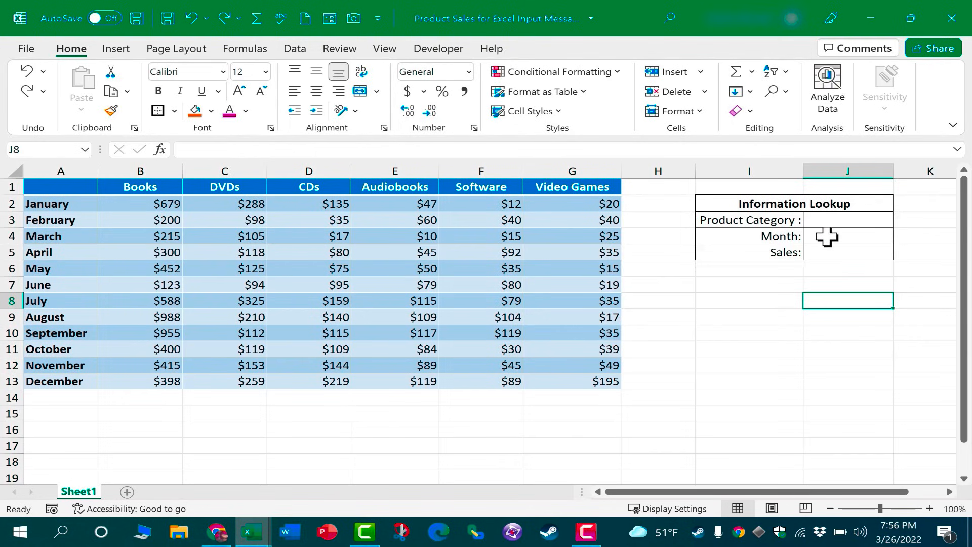
mouse_move(852, 276)
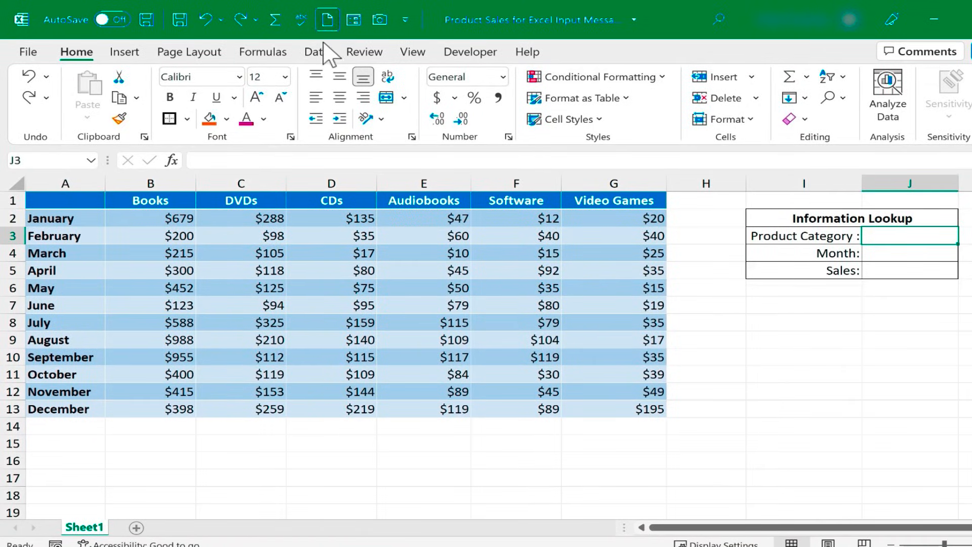
Bring up Data Validation settings for the Product Category cell J3 from the Data ribbon.
left_click(315, 52)
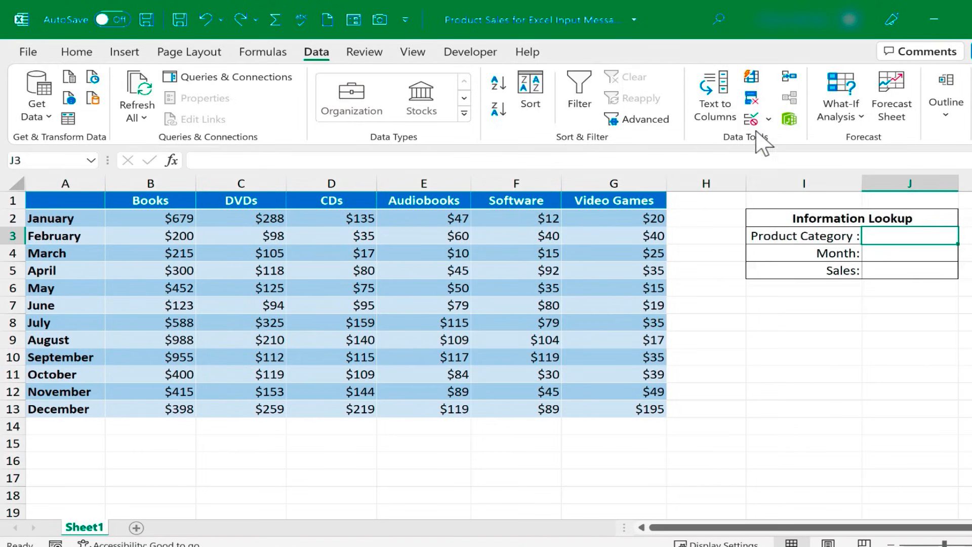
mouse_move(729, 128)
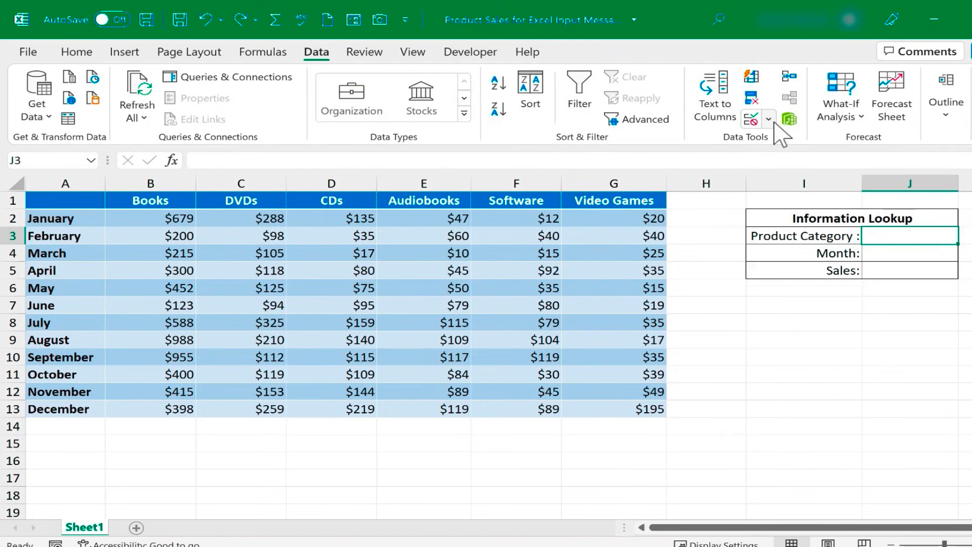
mouse_move(750, 119)
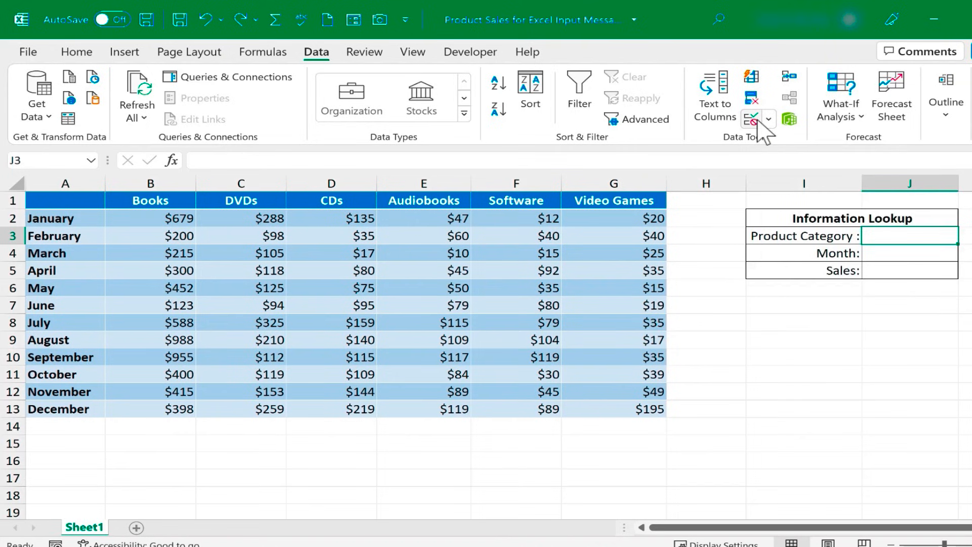
left_click(752, 119)
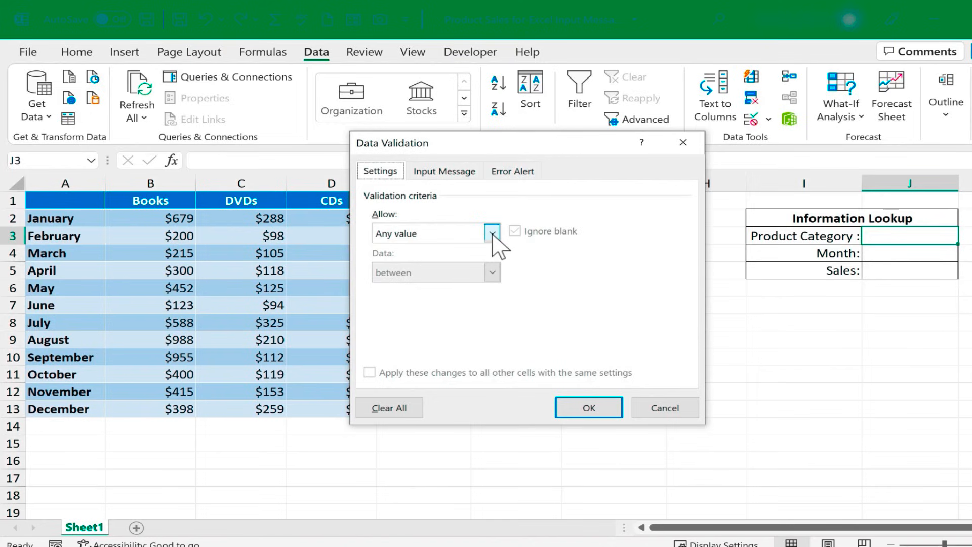
Go to the Input Message settings for J3 and turn on 'Show input message when cell is selected'.
left_click(492, 233)
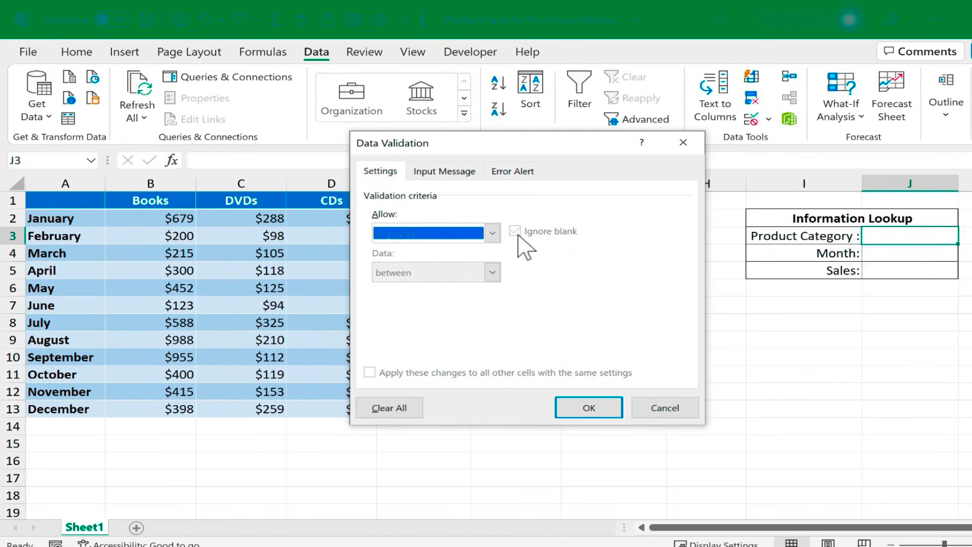
mouse_move(464, 180)
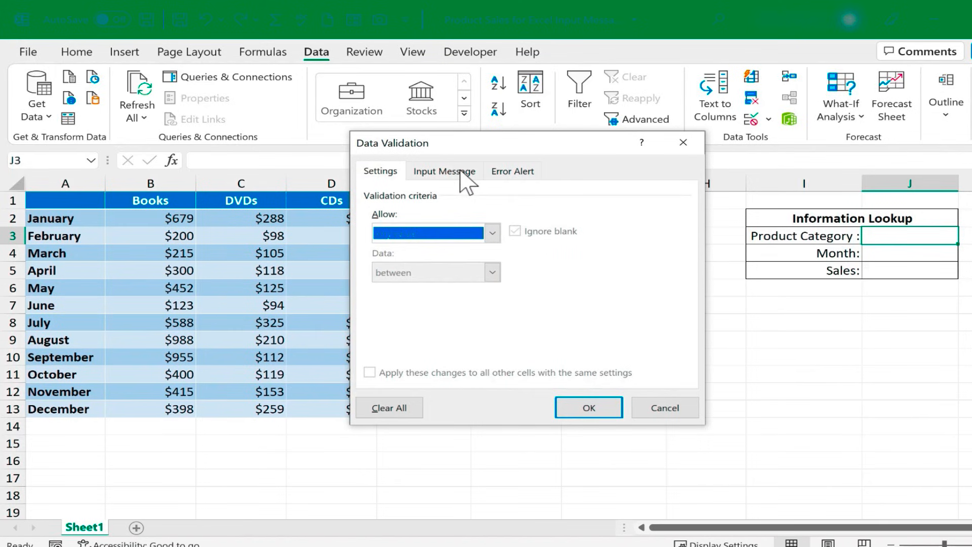
left_click(443, 171)
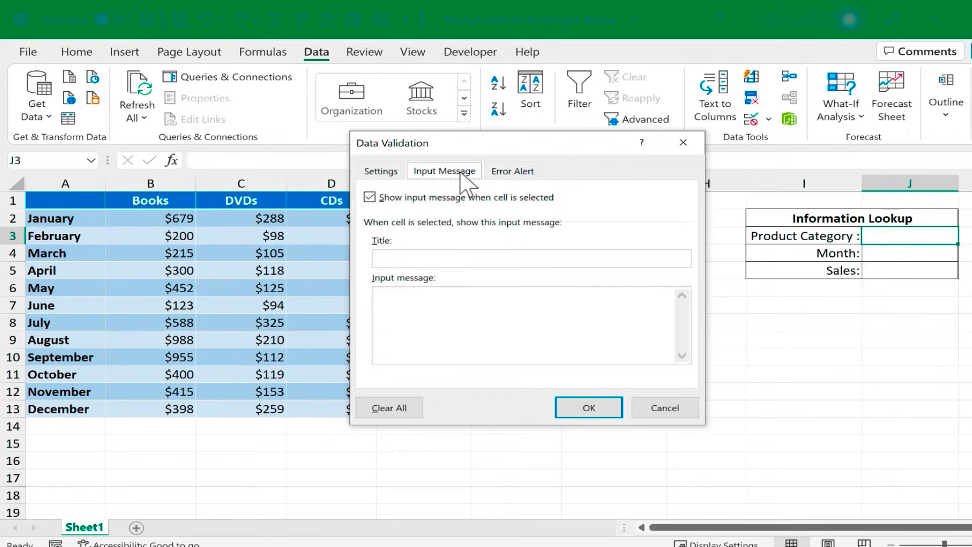
left_click(379, 170)
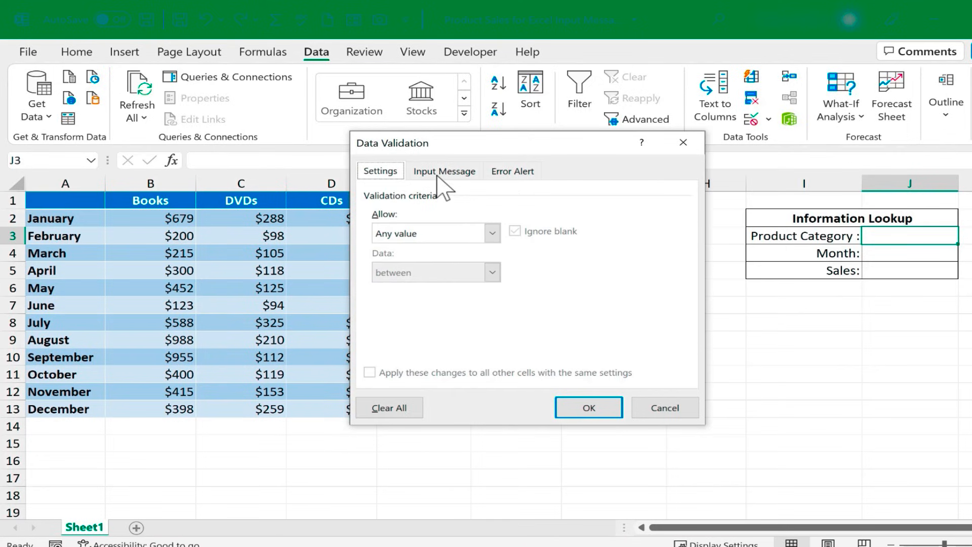
mouse_move(456, 184)
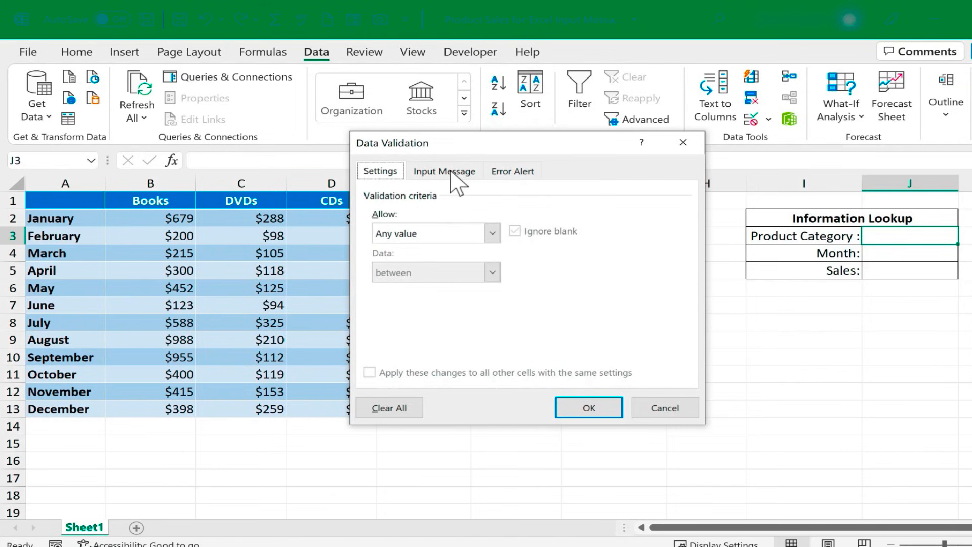
left_click(443, 170)
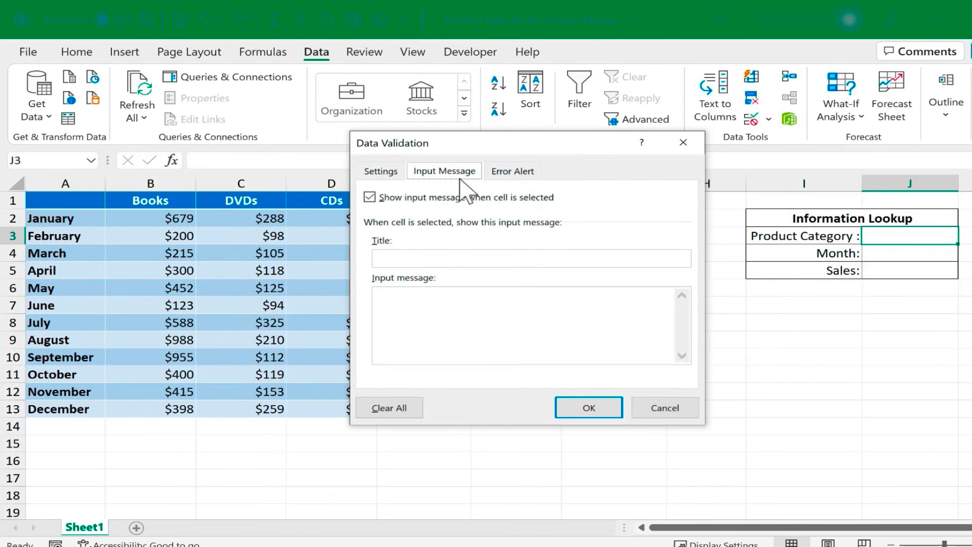
left_click(370, 196)
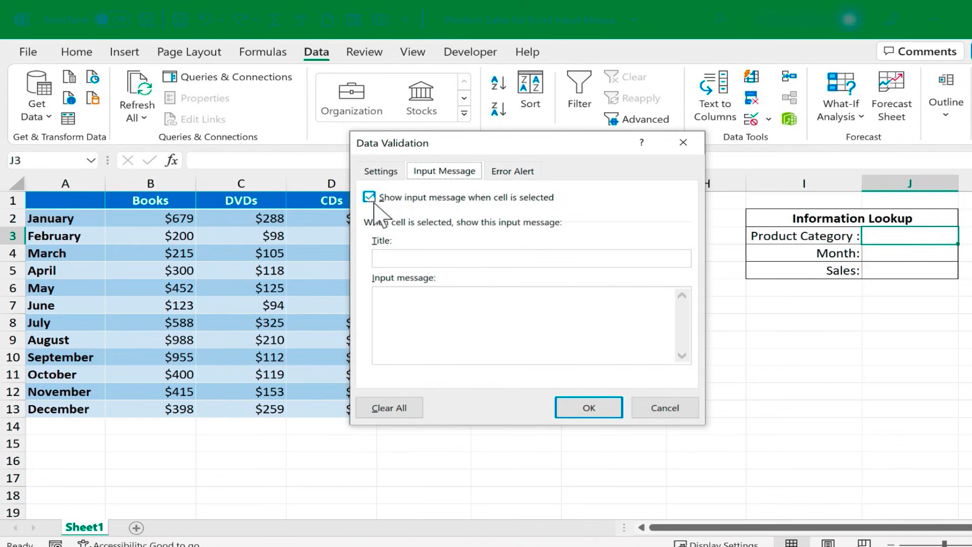
mouse_move(540, 220)
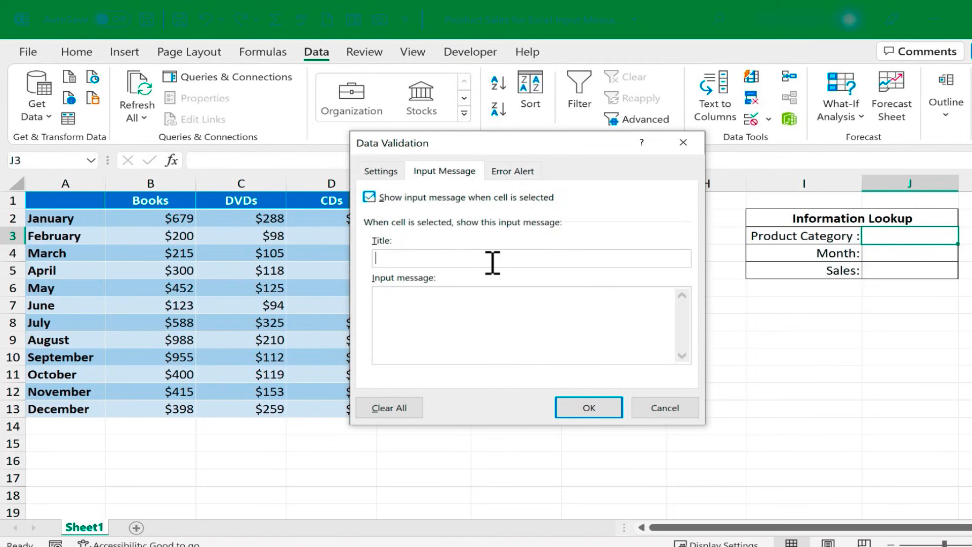
mouse_move(397, 255)
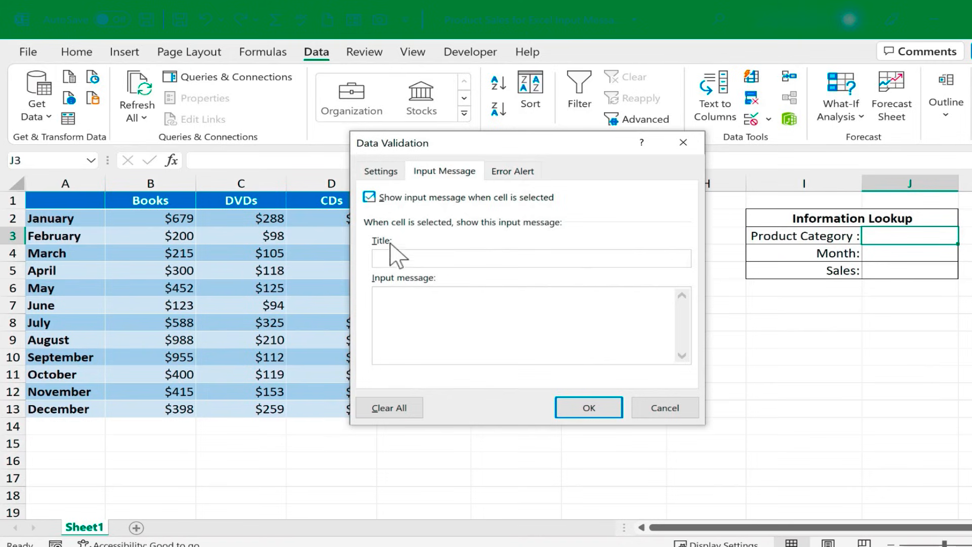
Give J3 an input message titled 'Product Category' saying to type the category and press Enter when done.
type("Prod")
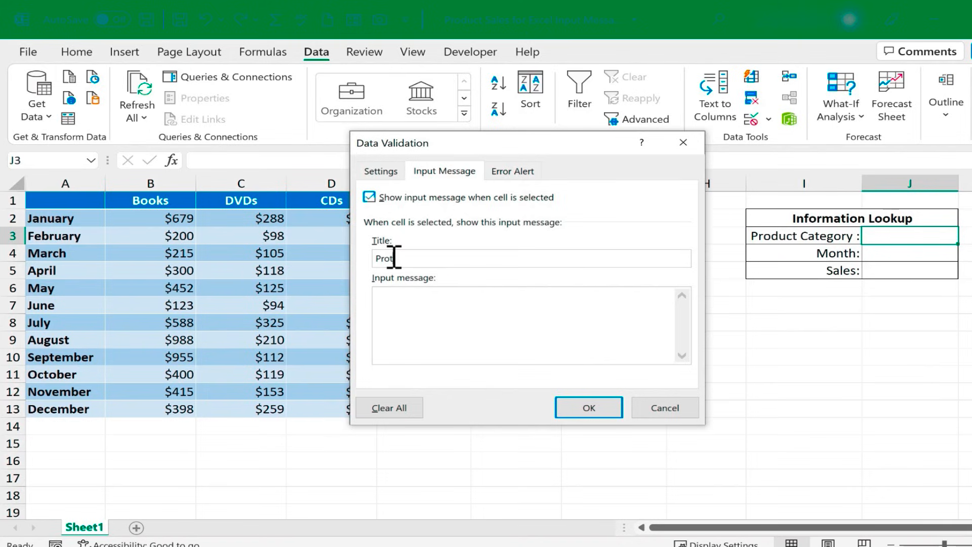
type("Product Category")
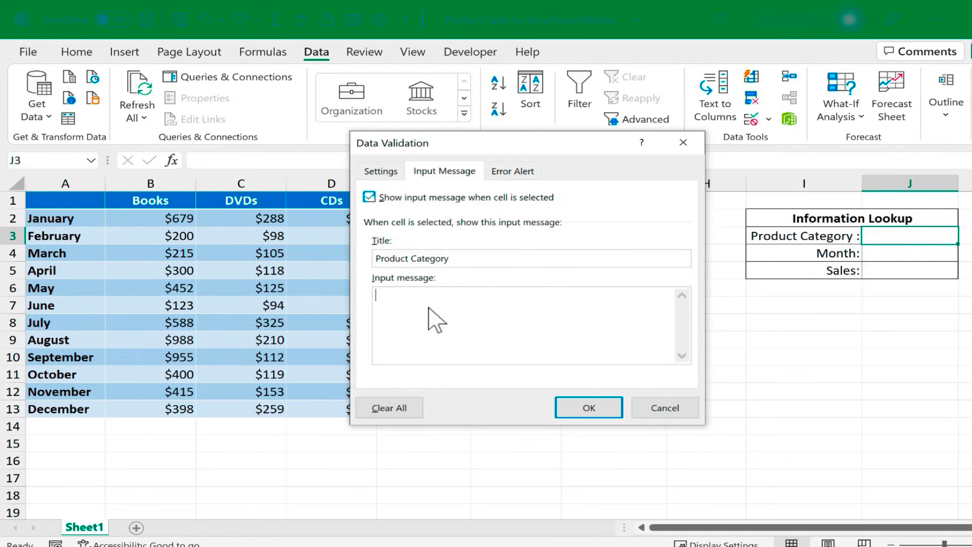
type("Simply type the product category here. Not case sensitive")
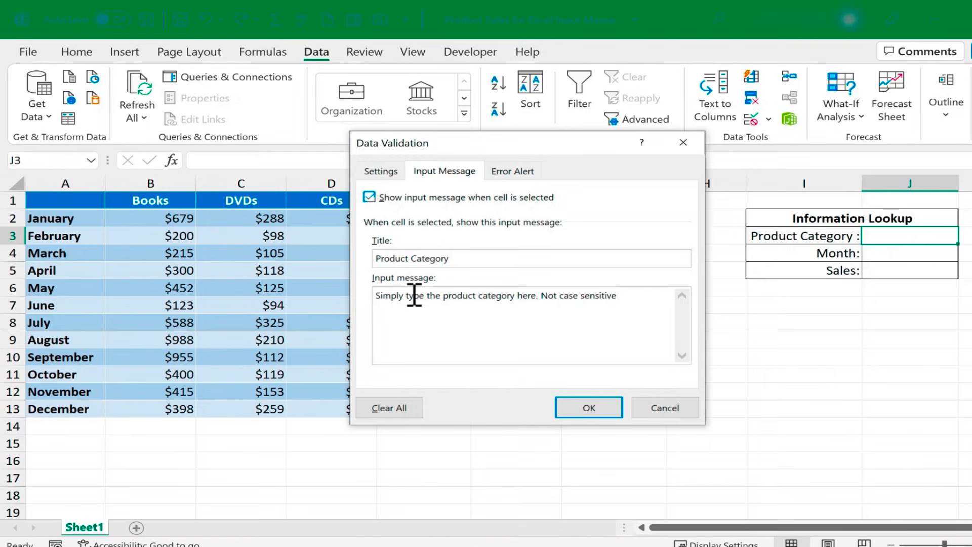
type("Press \"Enter\" when you're done.")
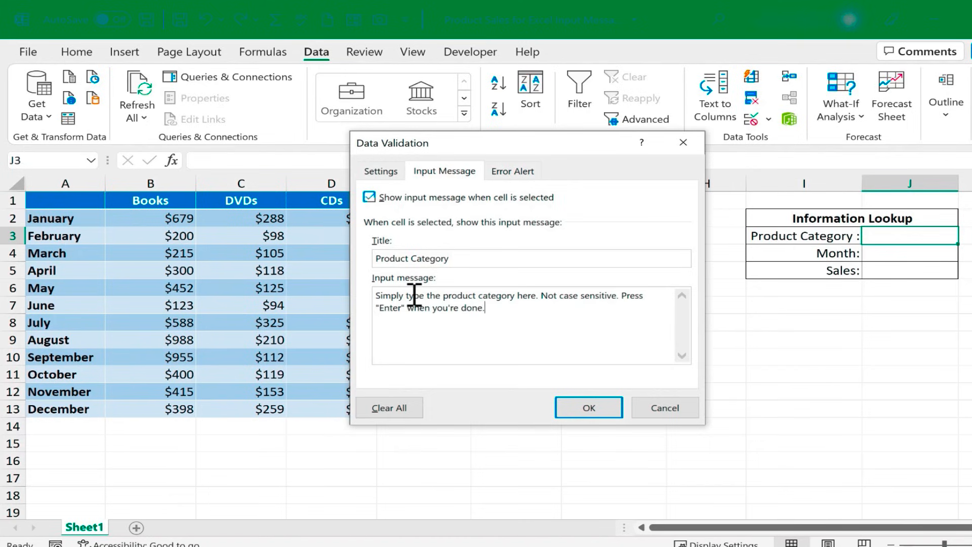
mouse_move(538, 310)
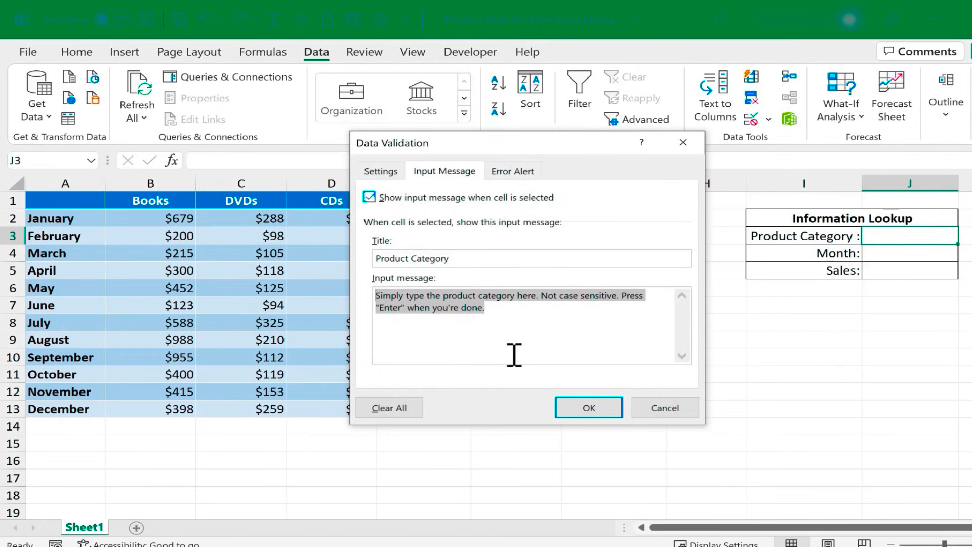
left_click(587, 408)
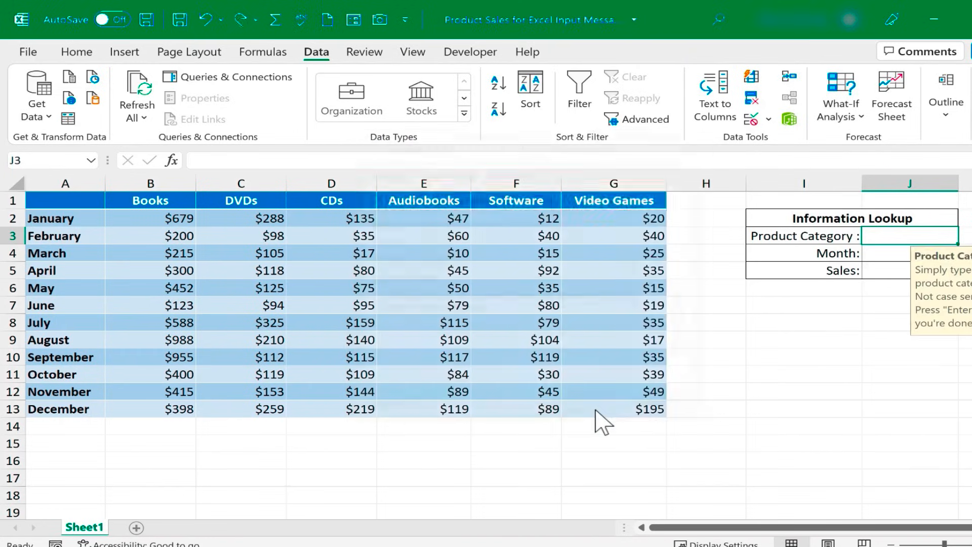
Test the tooltip and lookup with category 'cds' and month 'may', returning $75.00, then select J4.
left_click(803, 339)
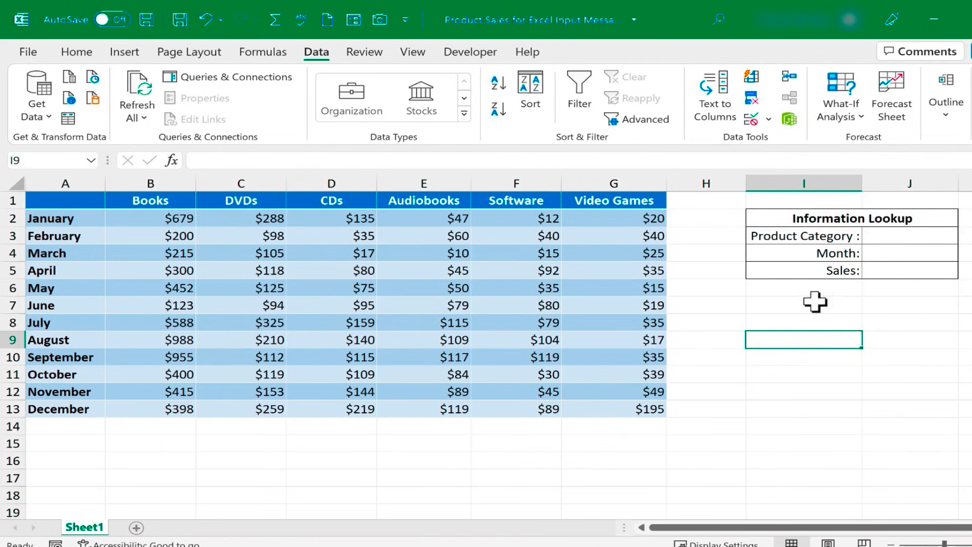
mouse_move(896, 242)
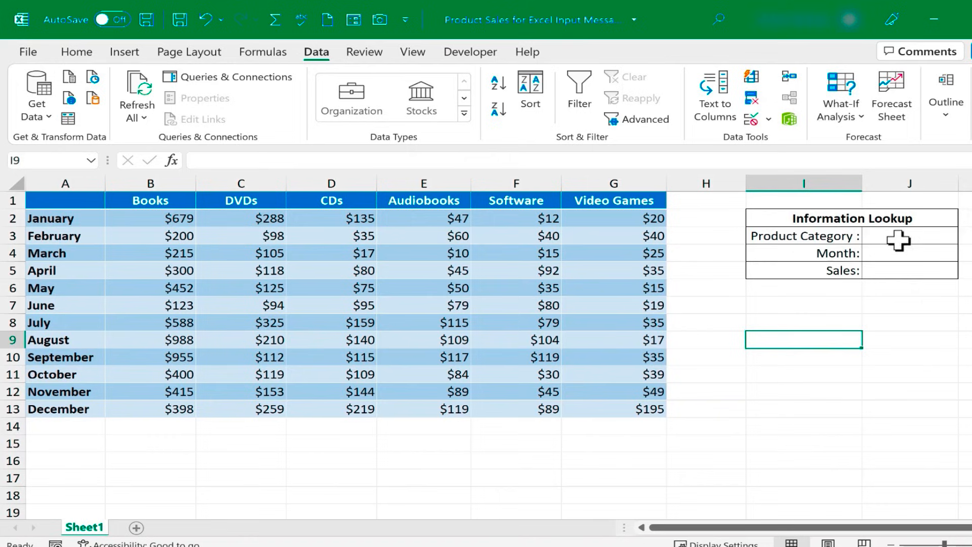
mouse_move(763, 271)
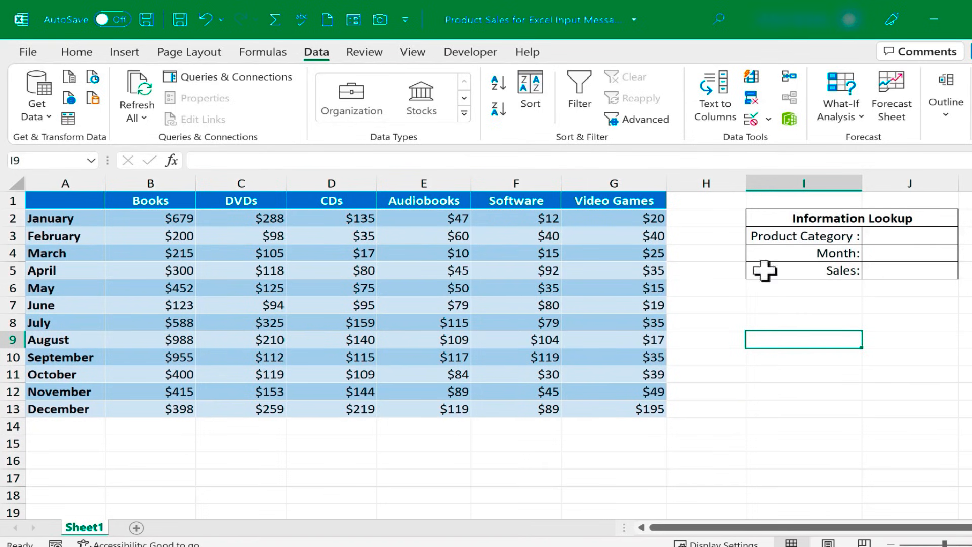
mouse_move(803, 295)
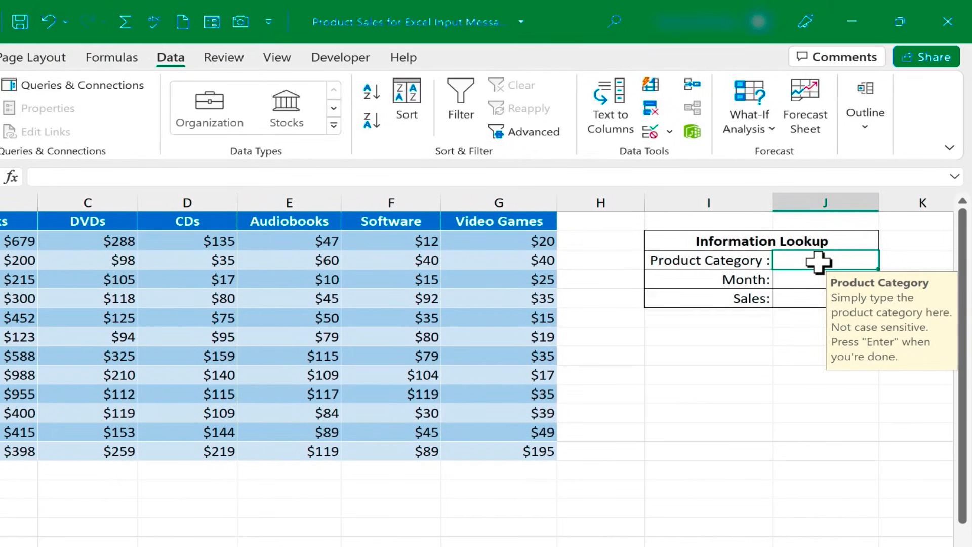
type("cds")
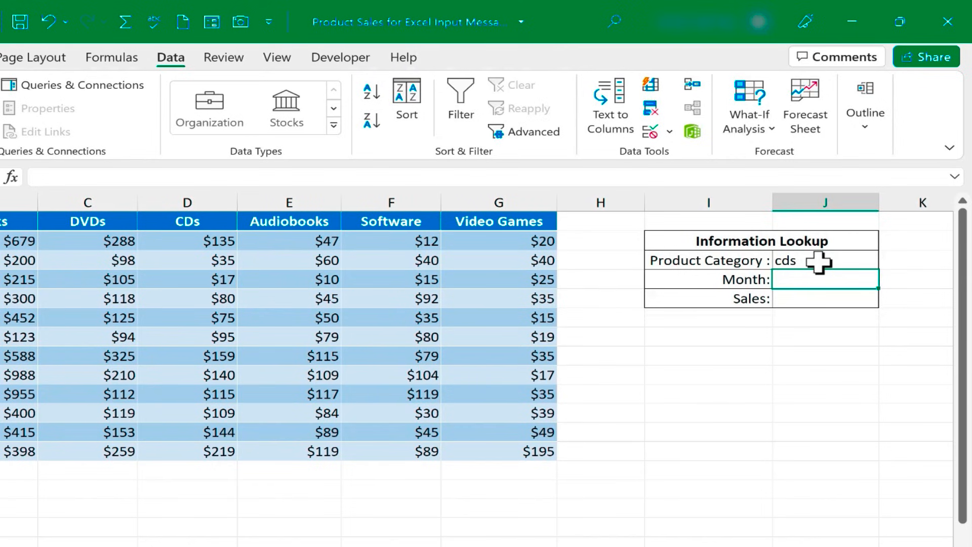
type("may")
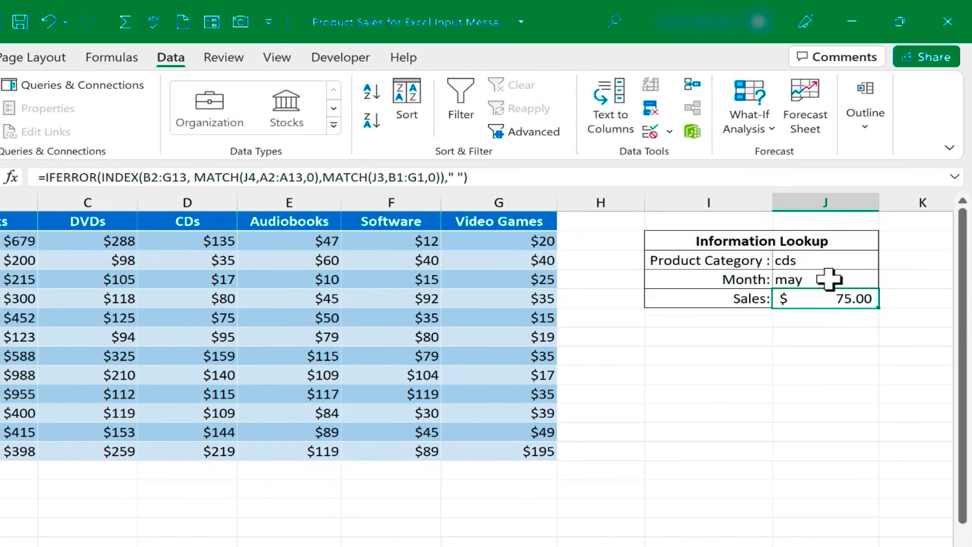
left_click(824, 280)
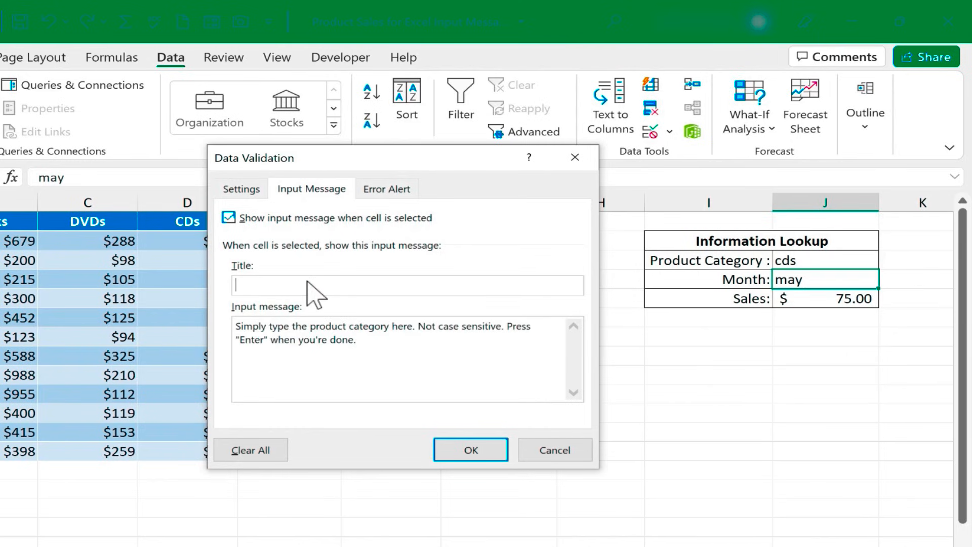
Give J4 an input message titled 'Month' telling users to type the month here.
double_click(328, 326)
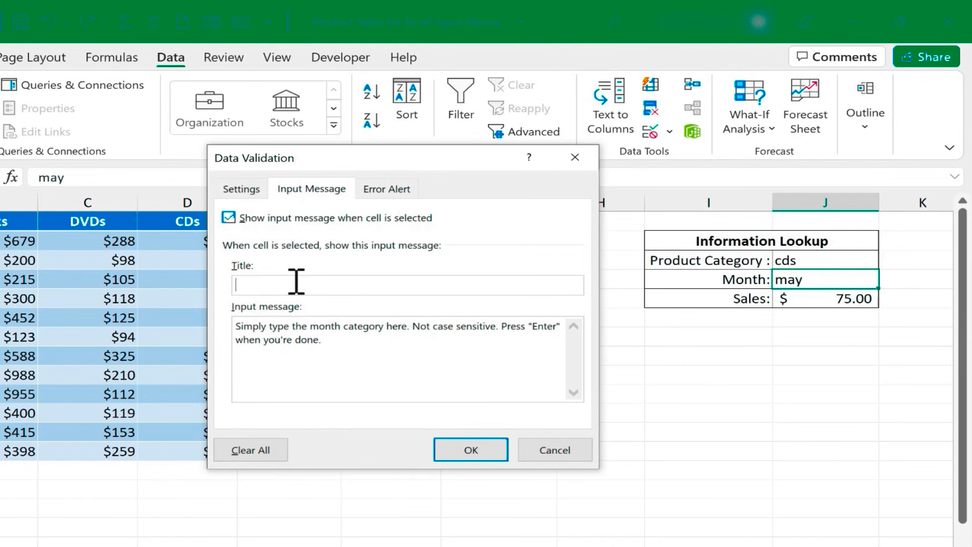
type("Month")
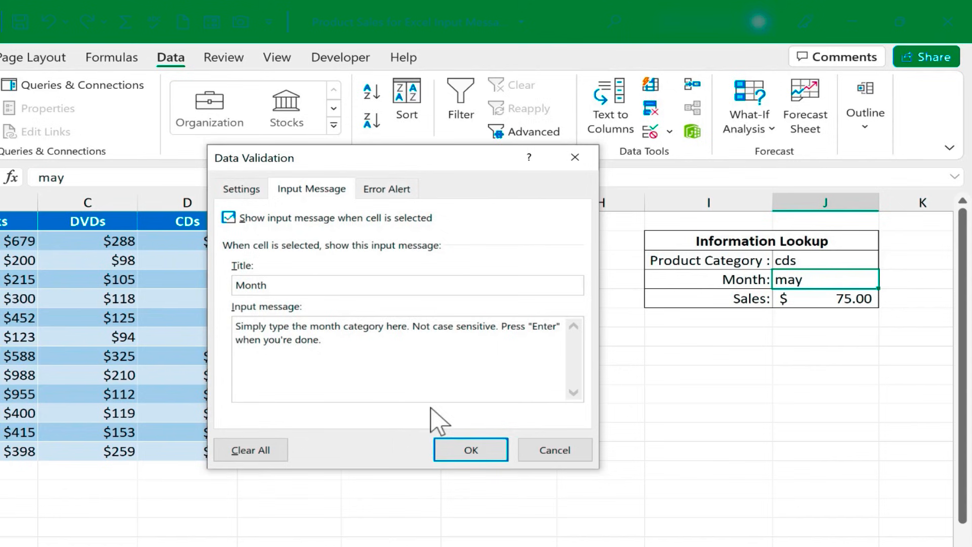
left_click(469, 450)
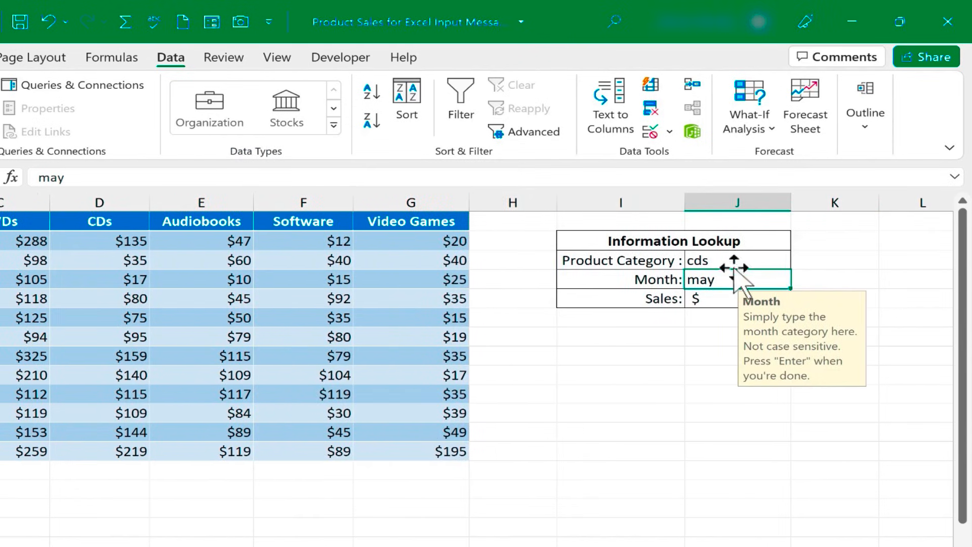
left_click(736, 260)
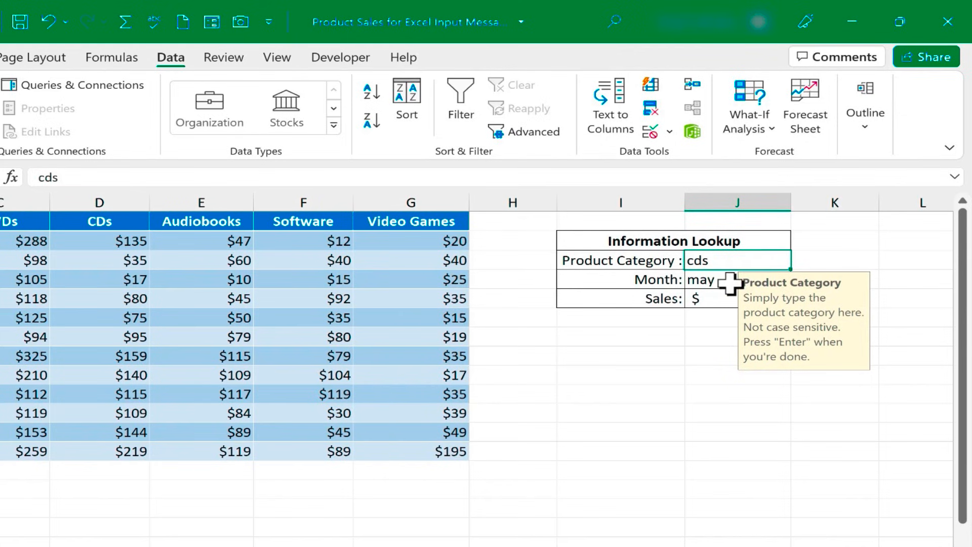
left_click(737, 280)
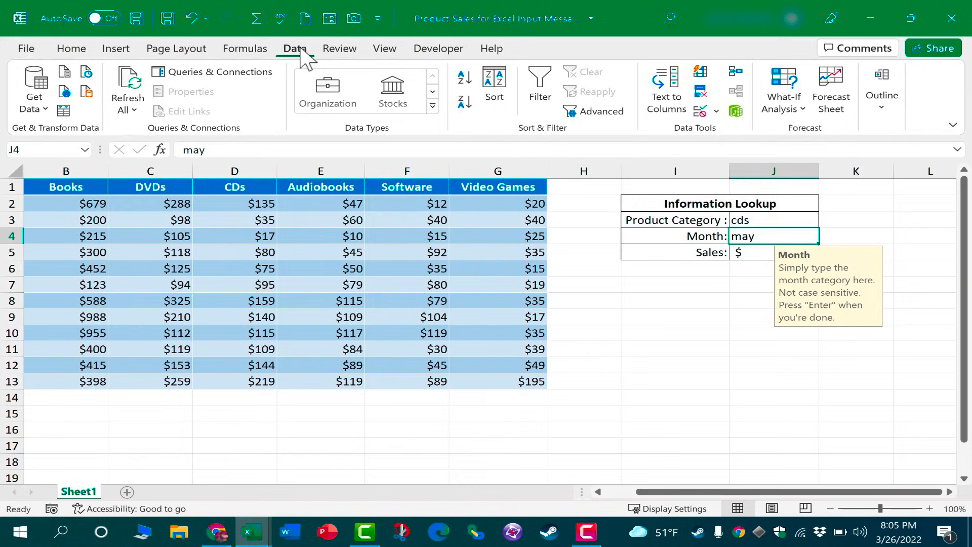
mouse_move(701, 313)
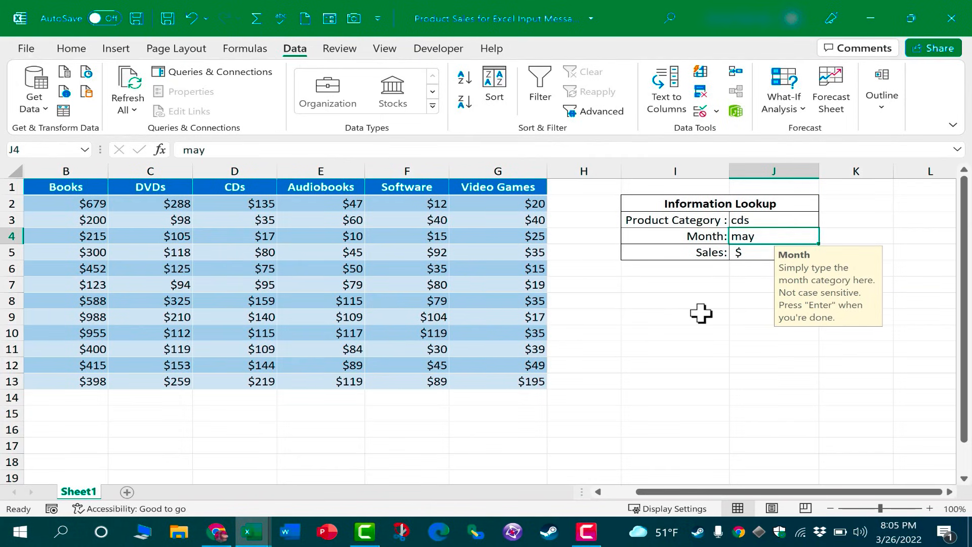